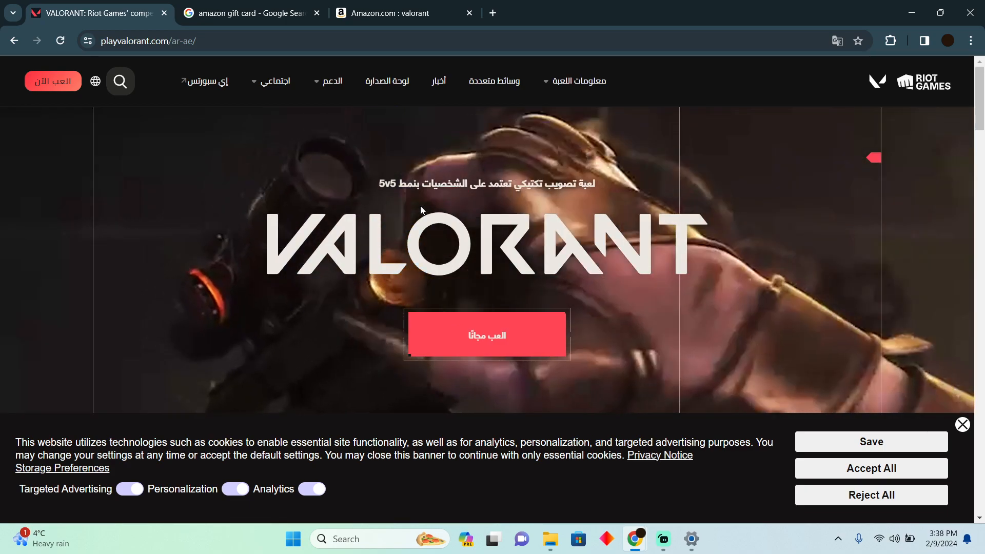
Review the sponsored Amazon gift card offers, then bring up Amazon's results for 'valorant'
click(248, 12)
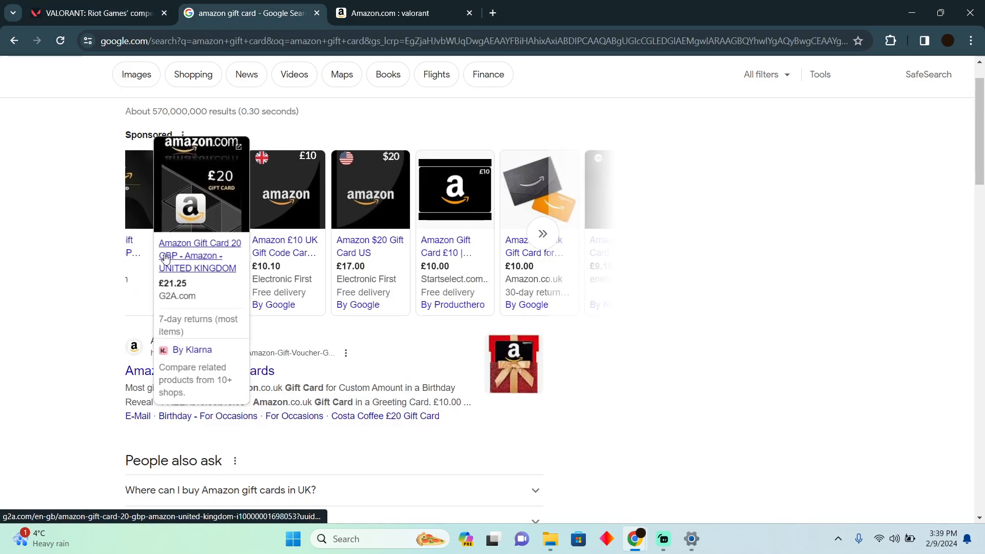
mouse_move(285, 189)
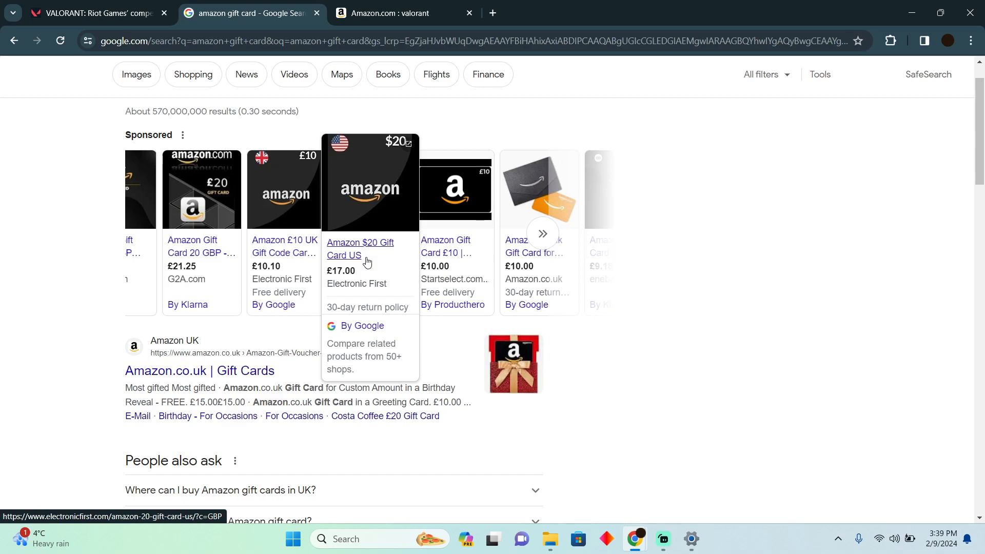
click(399, 13)
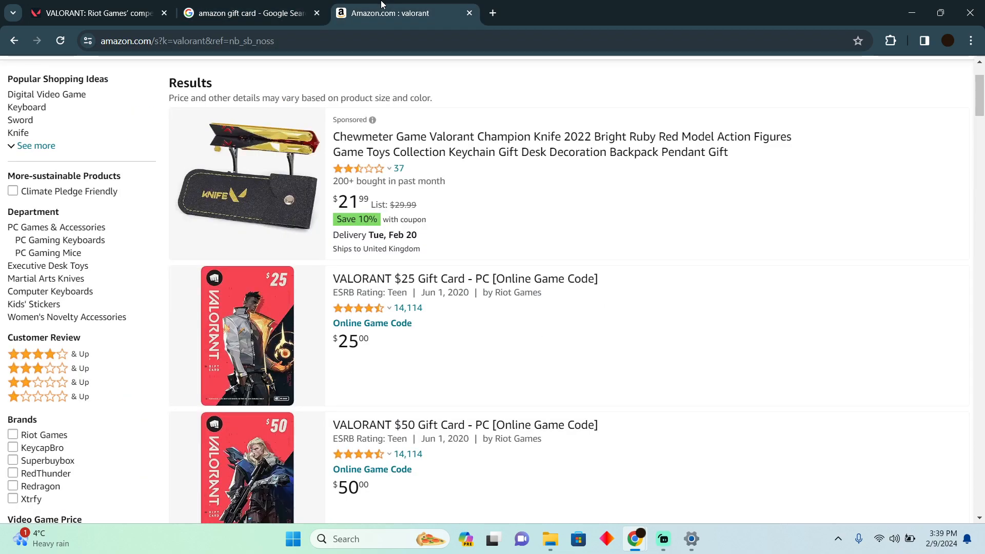
Scroll past the $25, $50 and $10 Valorant gift cards, then return to the Valorant homepage
scroll(down, 3)
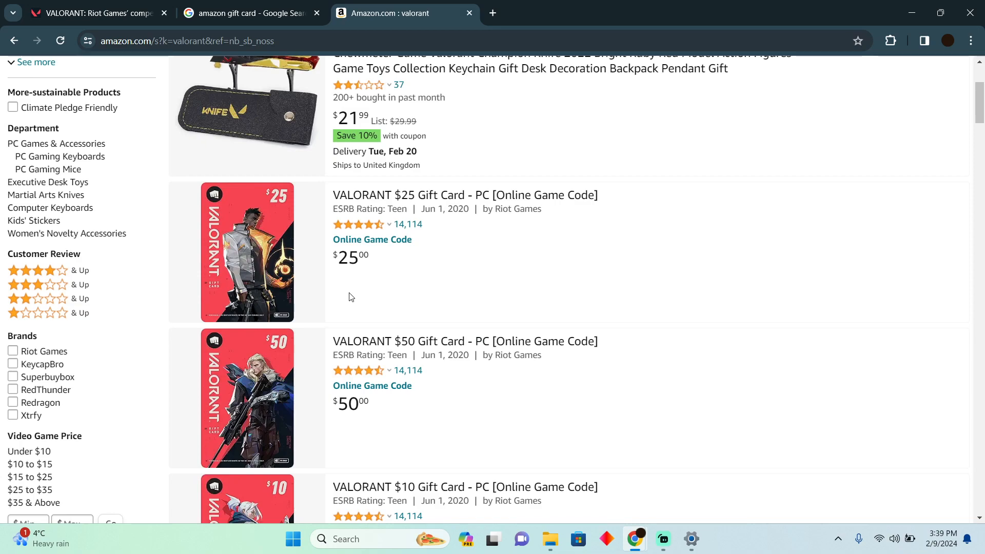
click(94, 12)
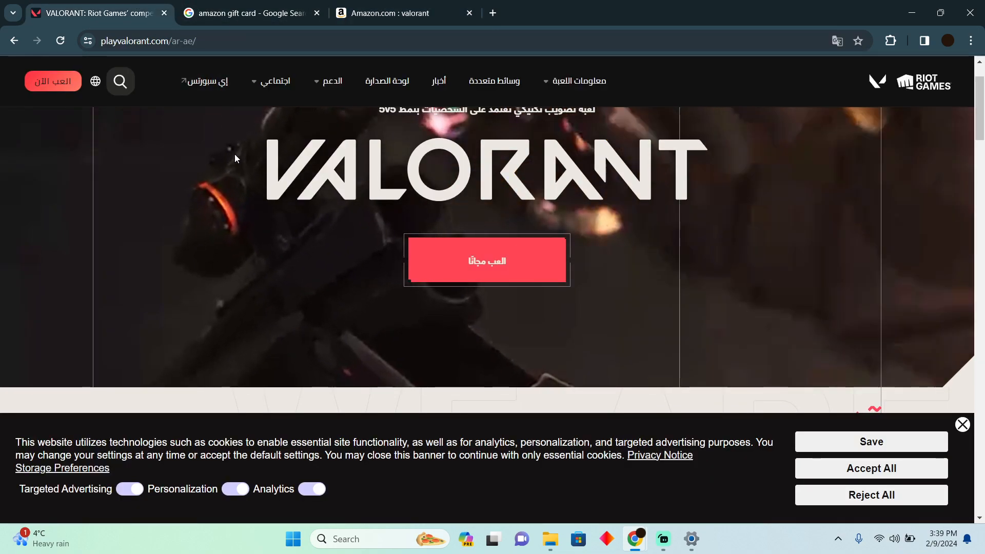